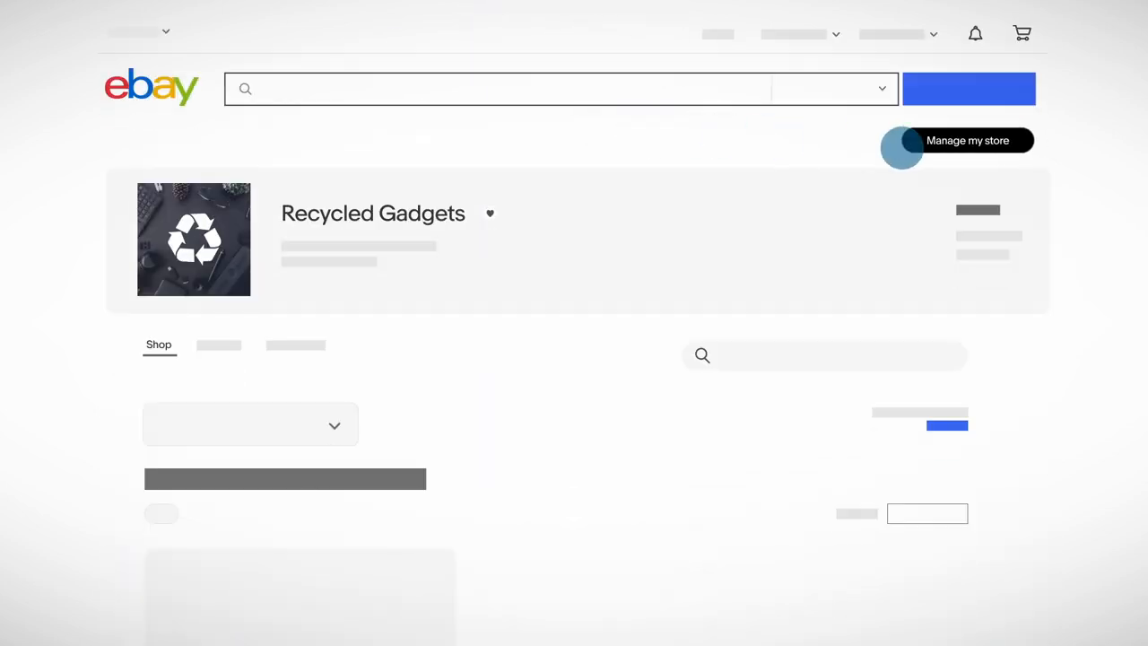
# Open Manage my store for Recycled Gadgets and scroll to the Featured categories section.
pyautogui.click(968, 140)
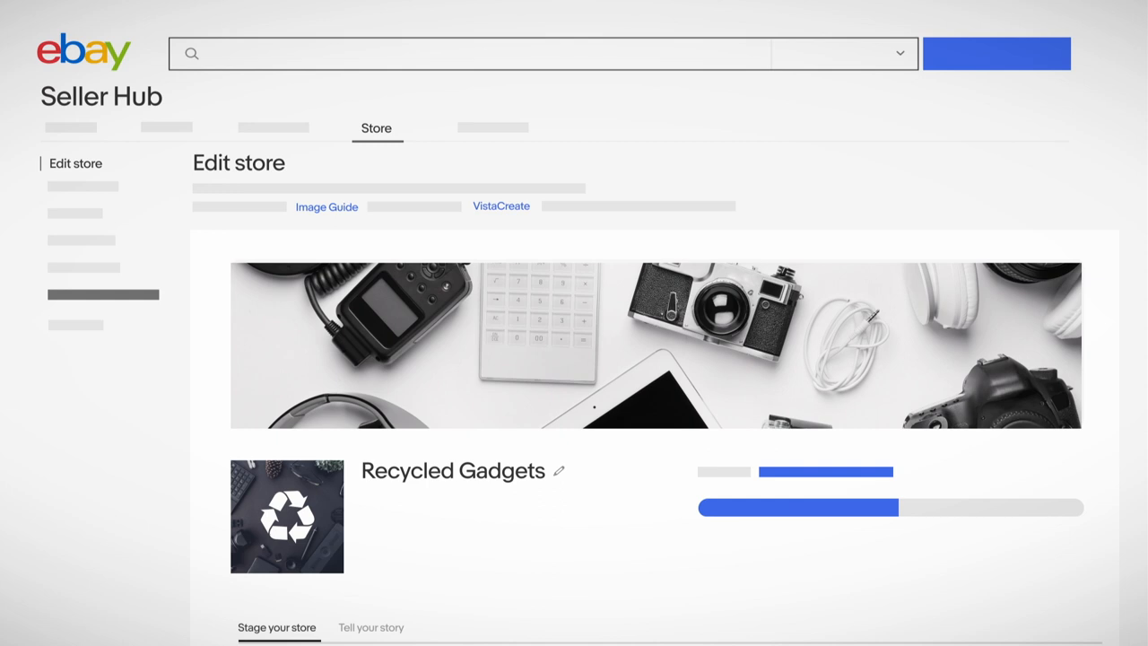
pyautogui.scroll(-3)
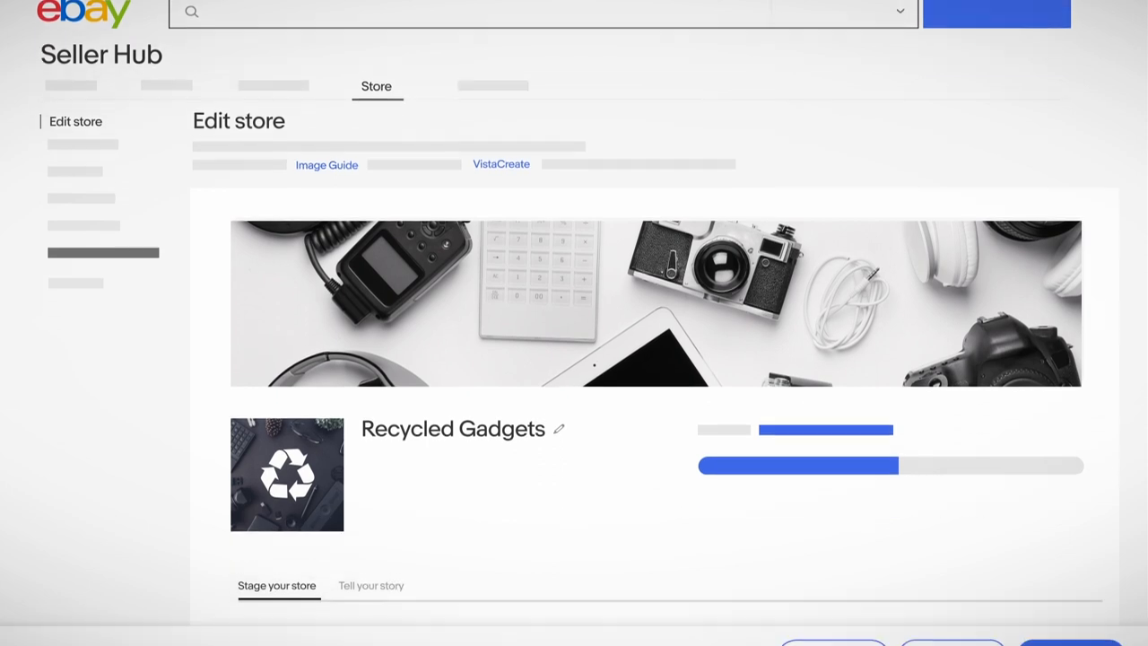
pyautogui.scroll(-3)
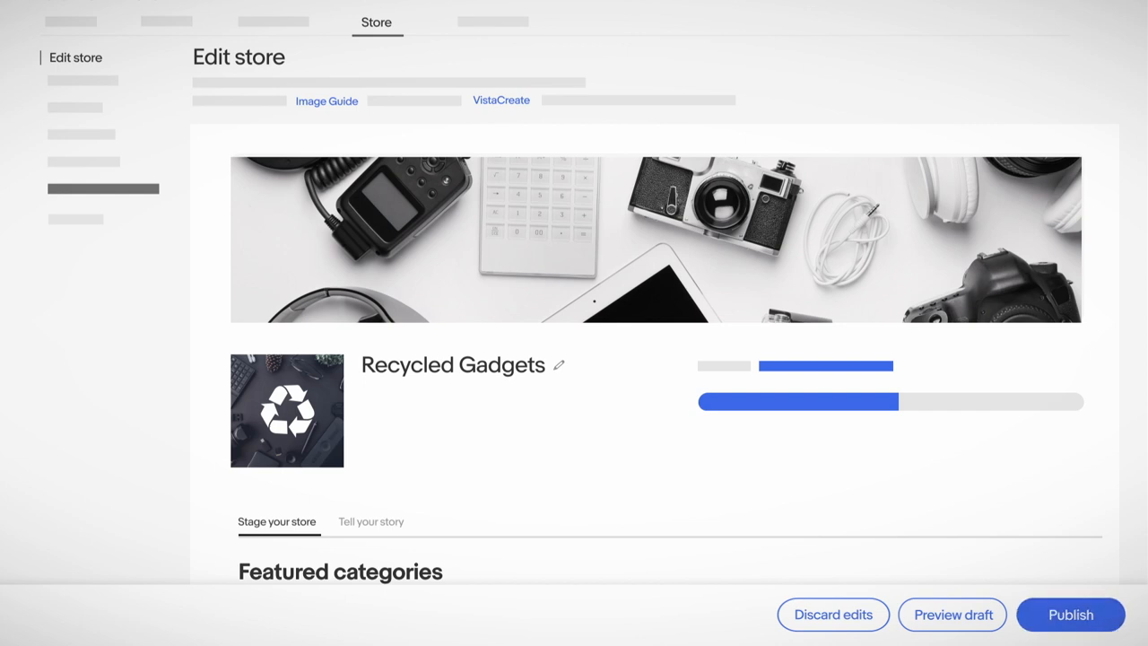
# Scroll to Feature your listings and switch its Type to Manual.
pyautogui.scroll(-3)
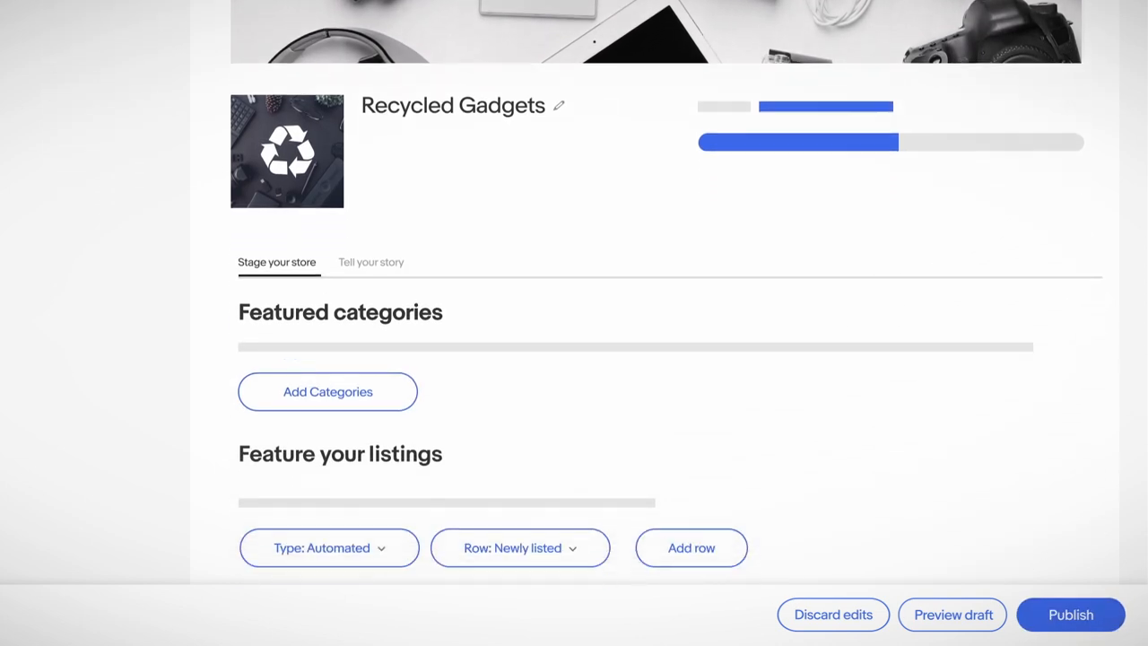
pyautogui.scroll(-3)
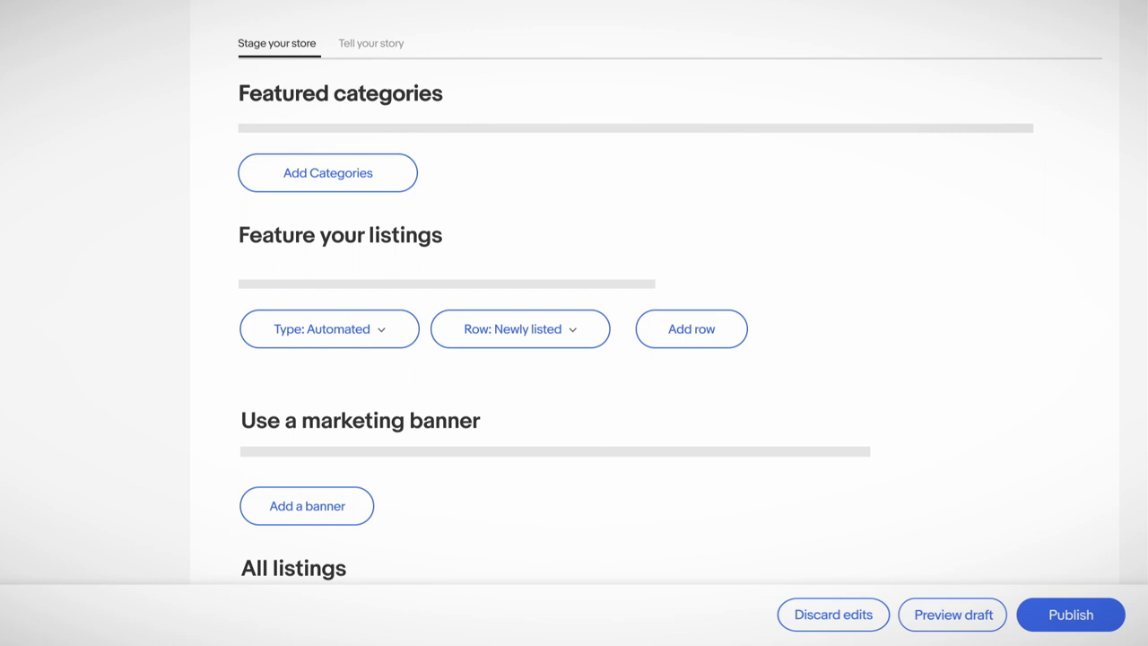
pyautogui.click(329, 328)
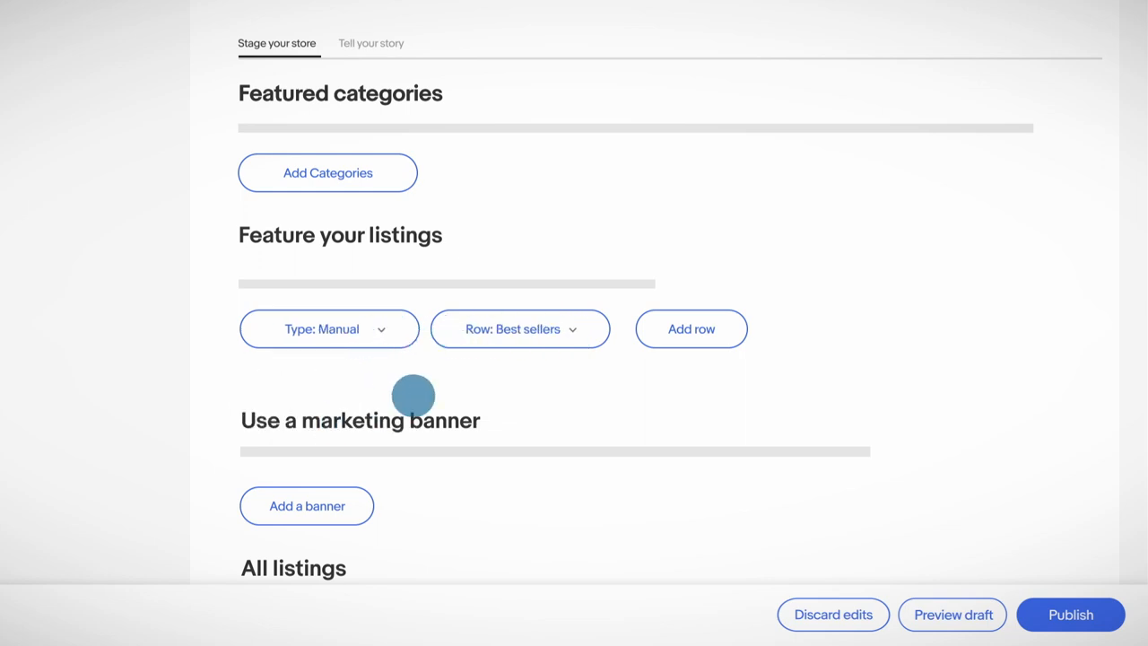
# Add the game controller to the Best sellers row and preview the draft in mobile view.
pyautogui.click(520, 328)
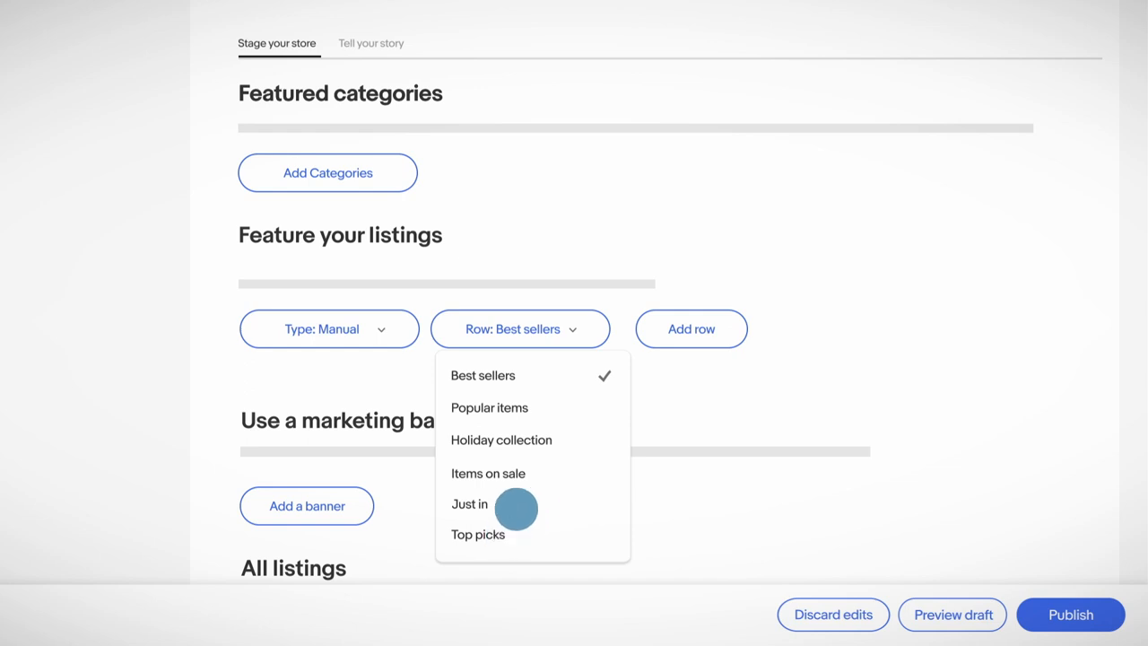
pyautogui.click(482, 375)
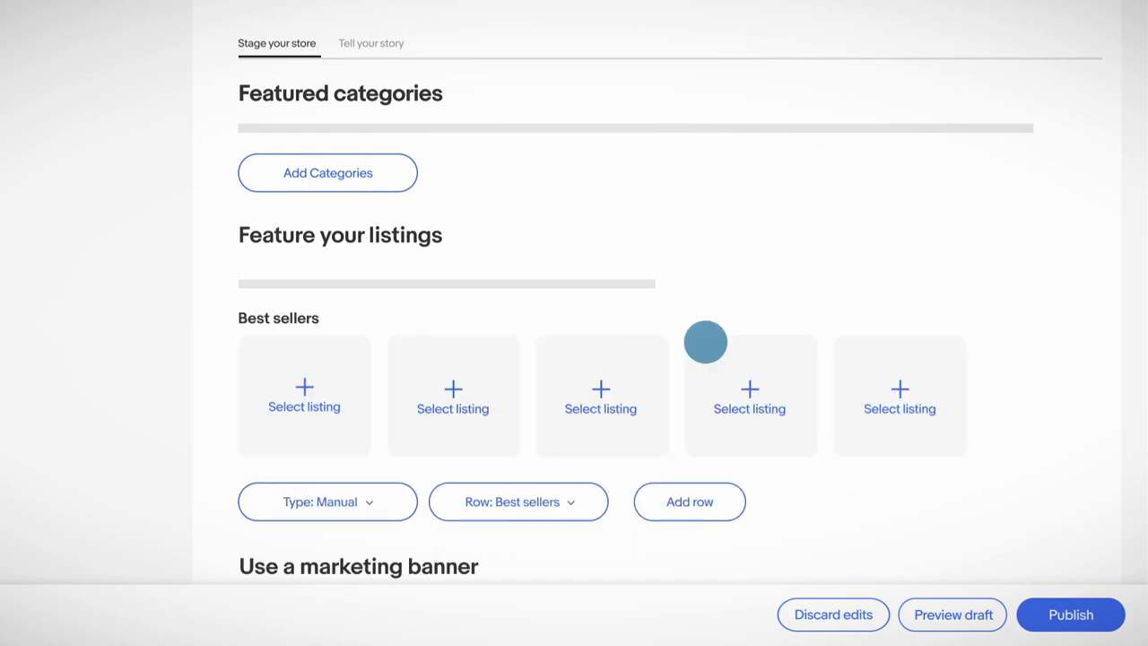
pyautogui.click(750, 395)
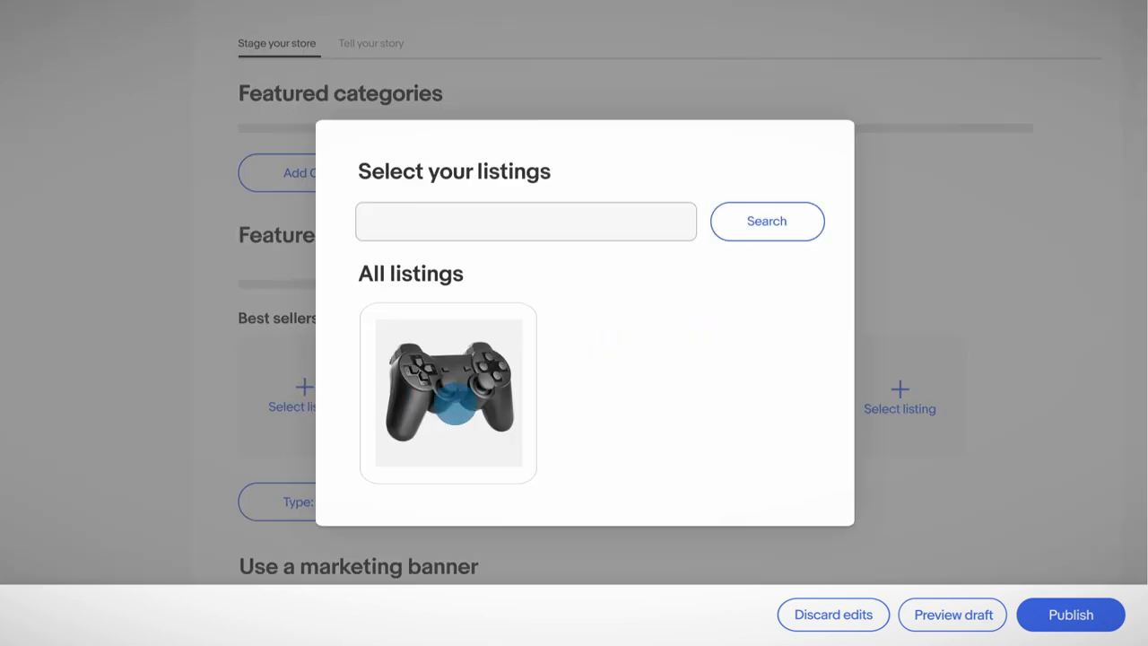
pyautogui.click(448, 393)
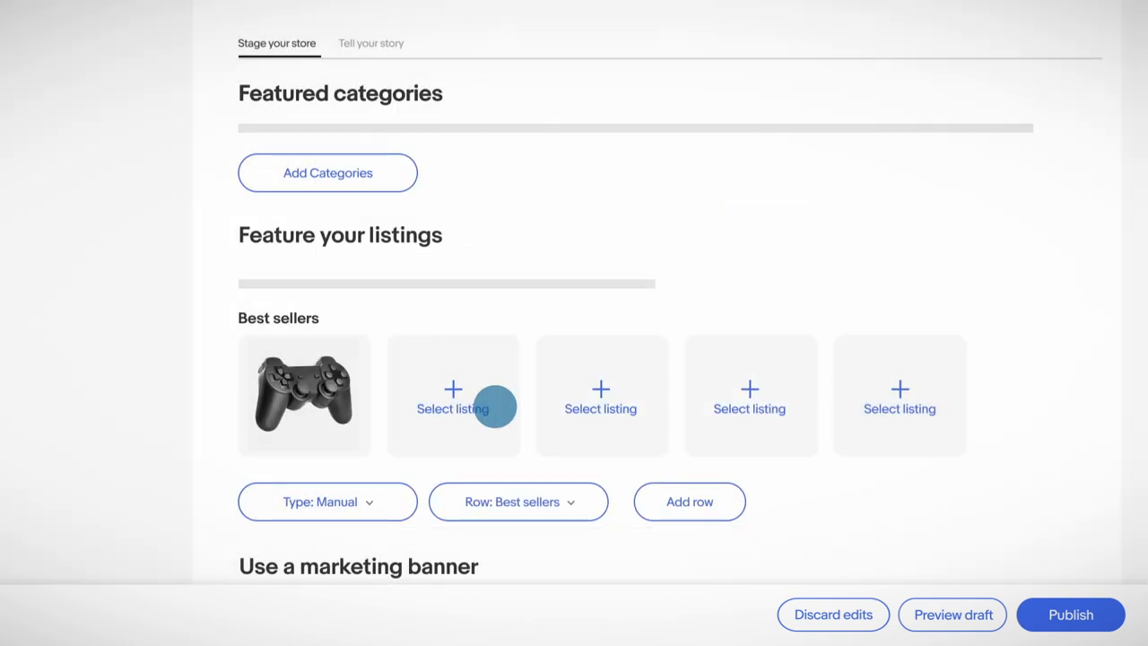
pyautogui.moveTo(953, 614)
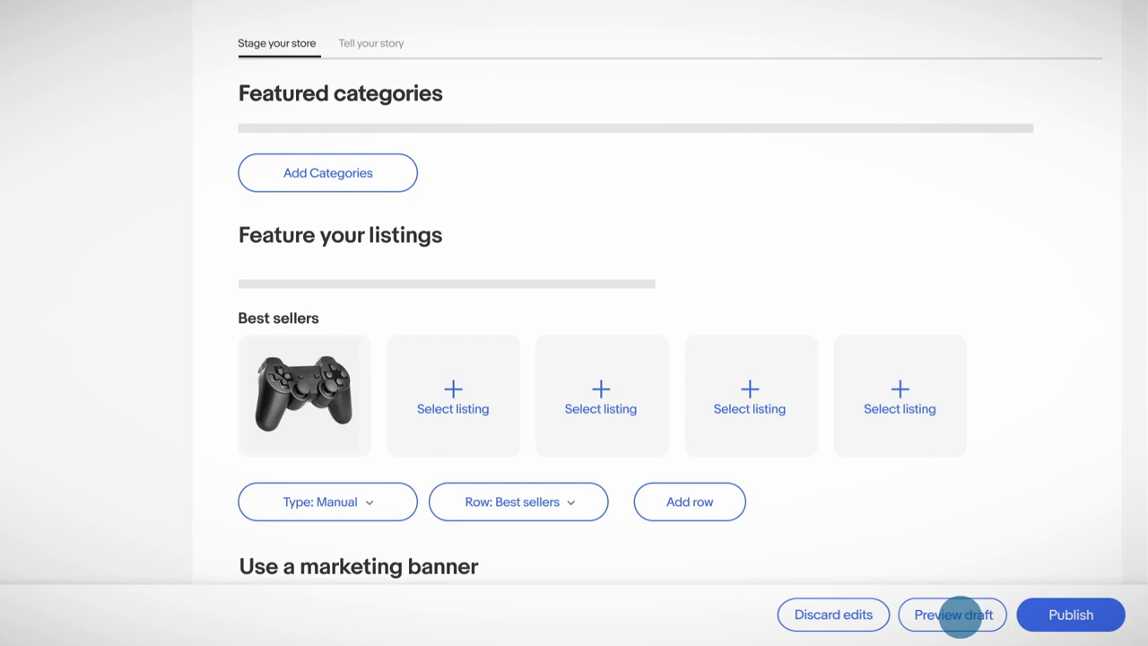
pyautogui.click(952, 615)
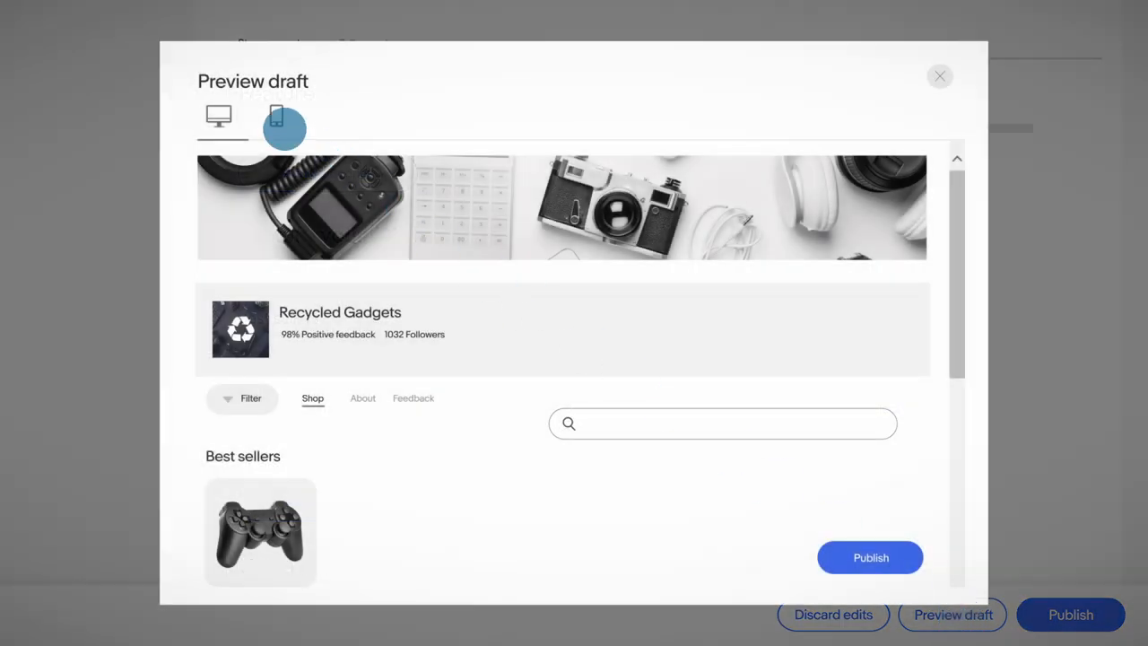
pyautogui.click(277, 117)
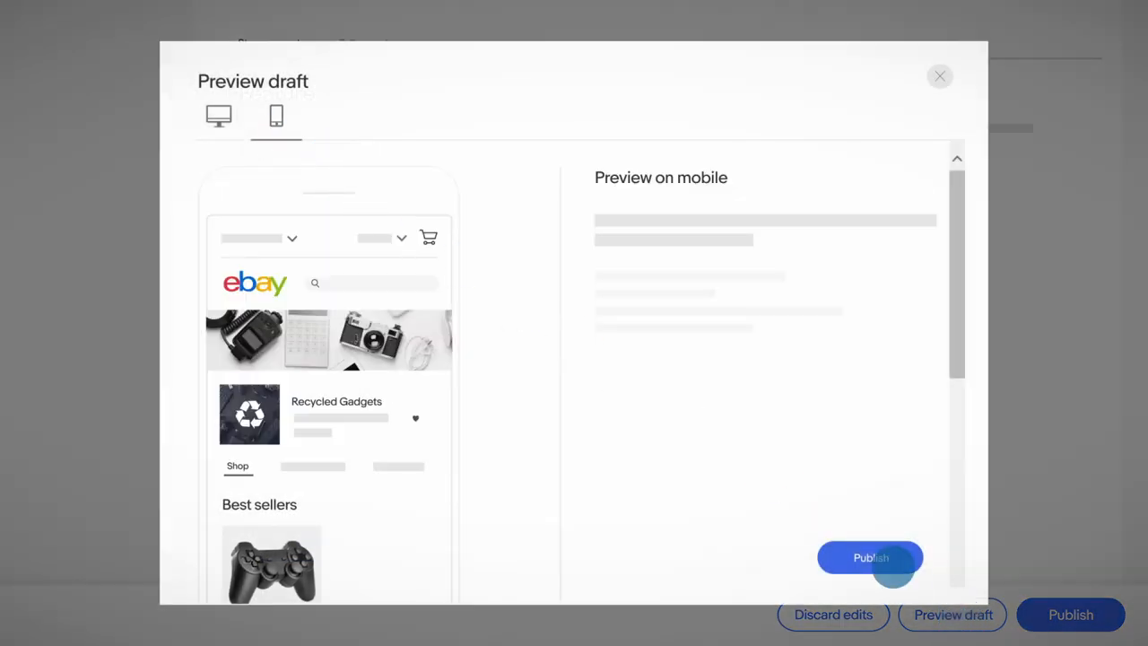